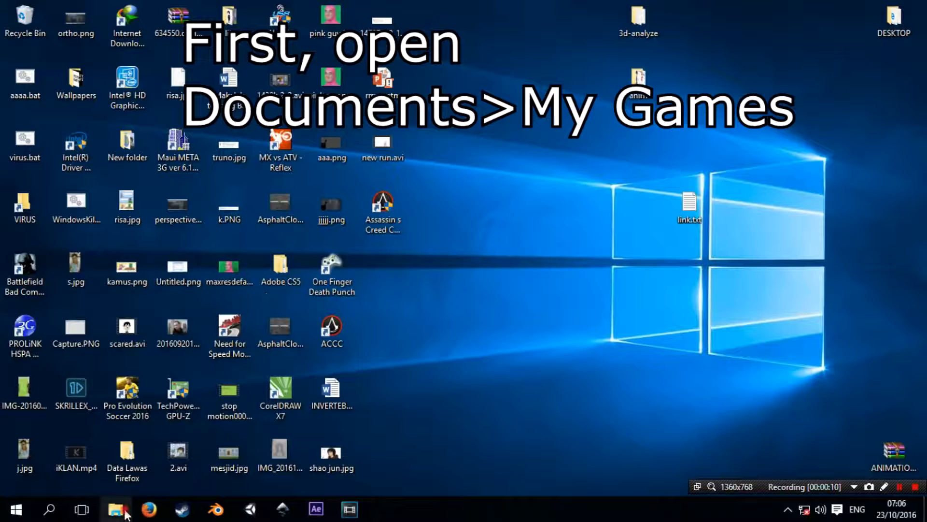
- Bring up File Explorer on the Documents folder and scroll to the game folders
click(116, 509)
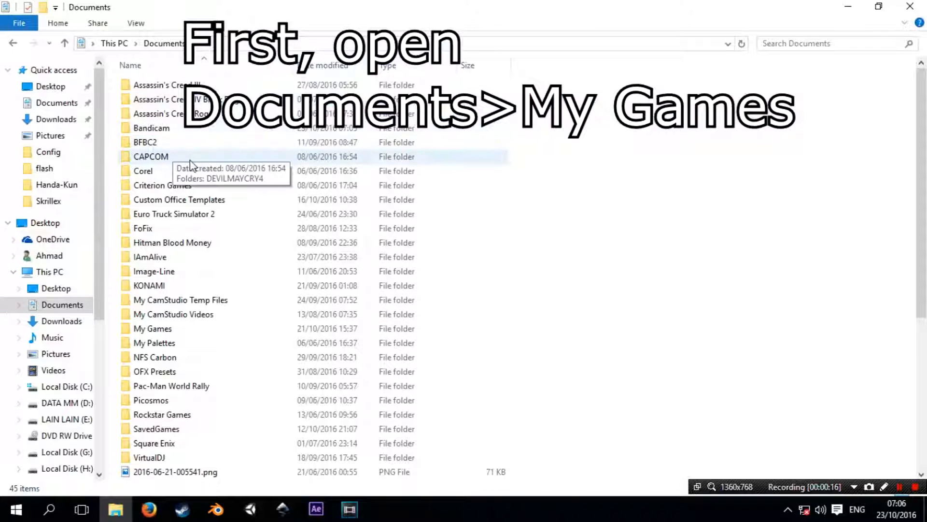
scroll(down, 3)
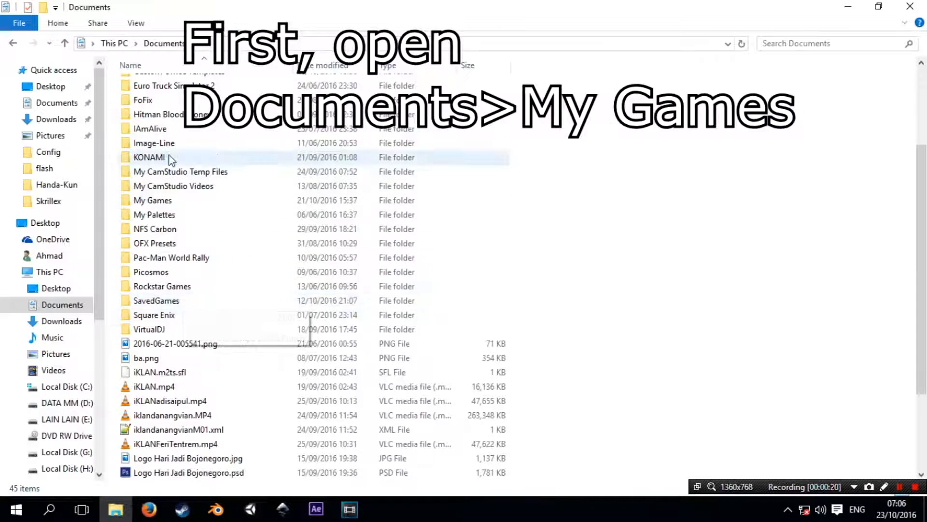
- Navigate into My Games > ACIndia > ACCGame > Config to reach the .ini files
double_click(153, 200)
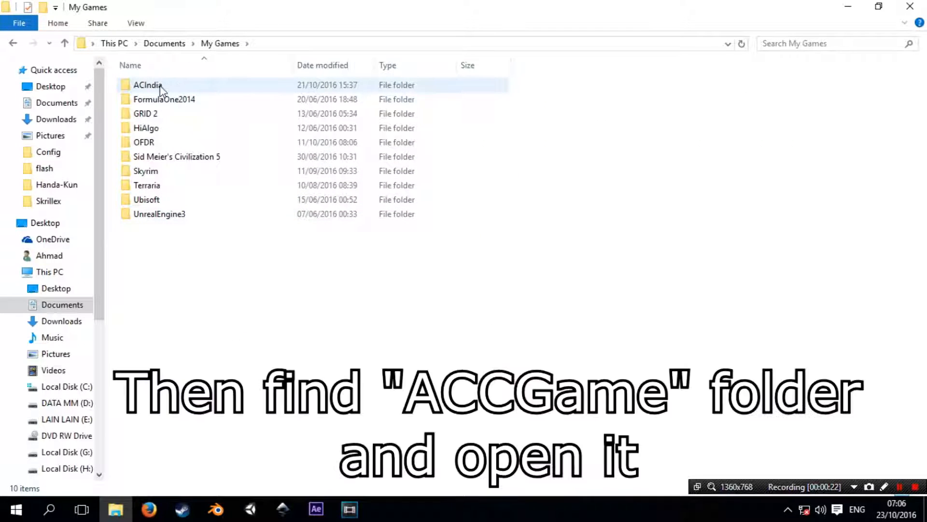
double_click(159, 213)
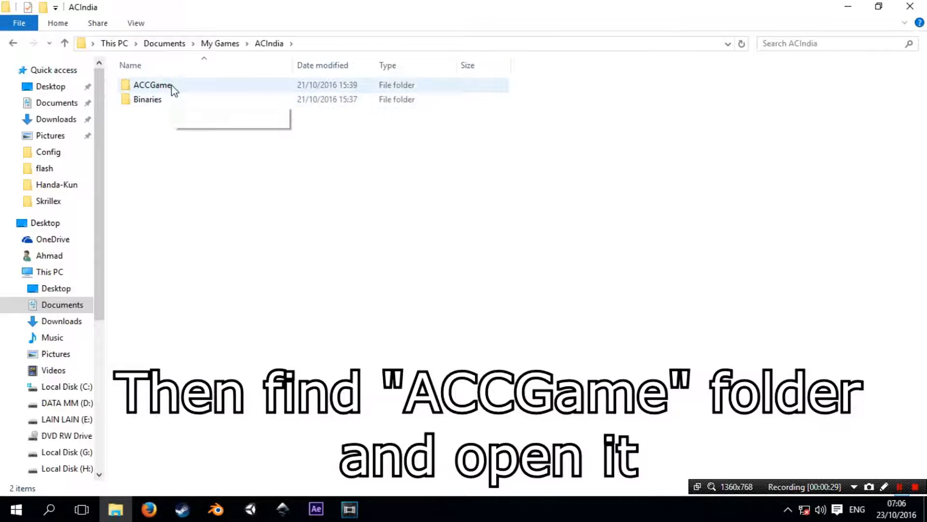
double_click(153, 85)
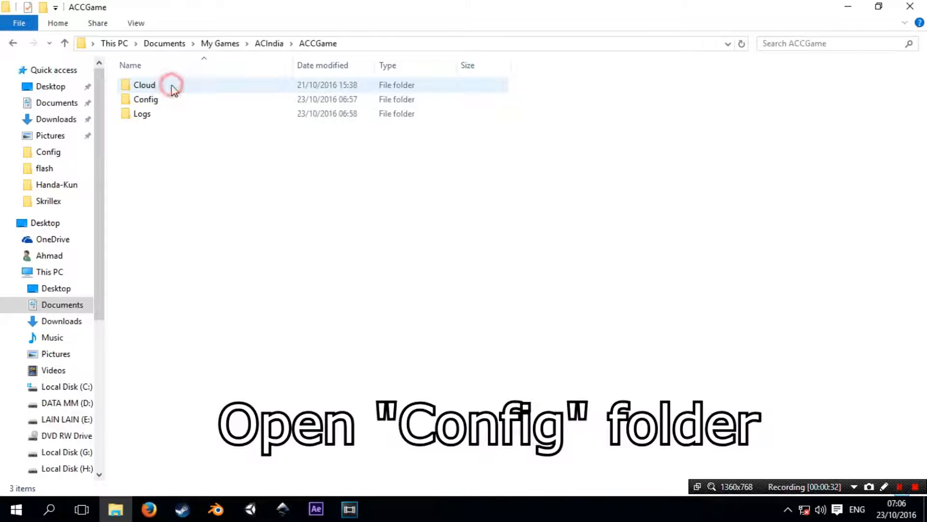
double_click(146, 98)
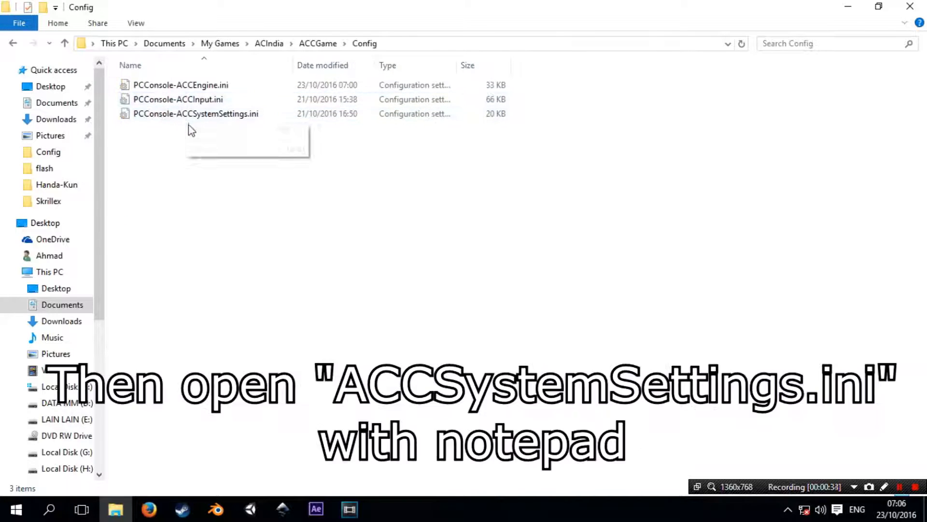
- Open PCConsole-ACCSystemSettings.ini in Notepad via its Open with menu
click(196, 114)
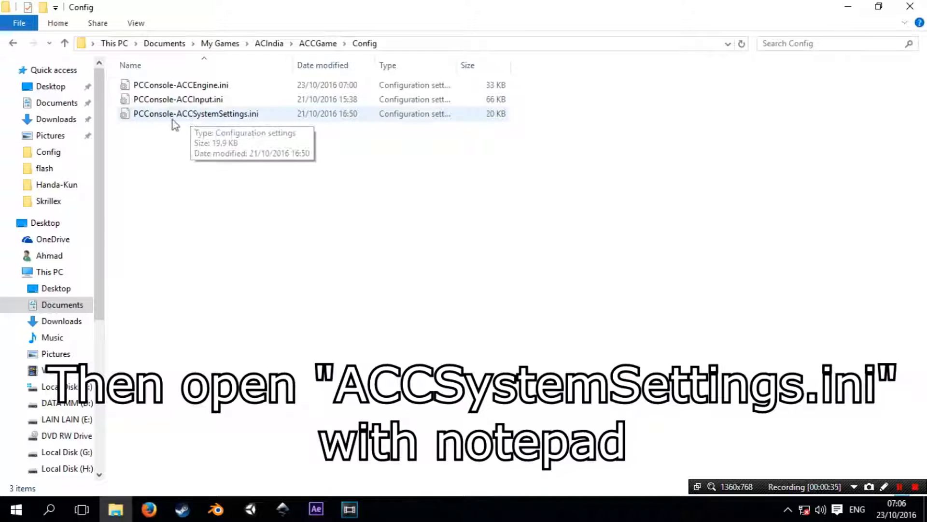
right_click(195, 114)
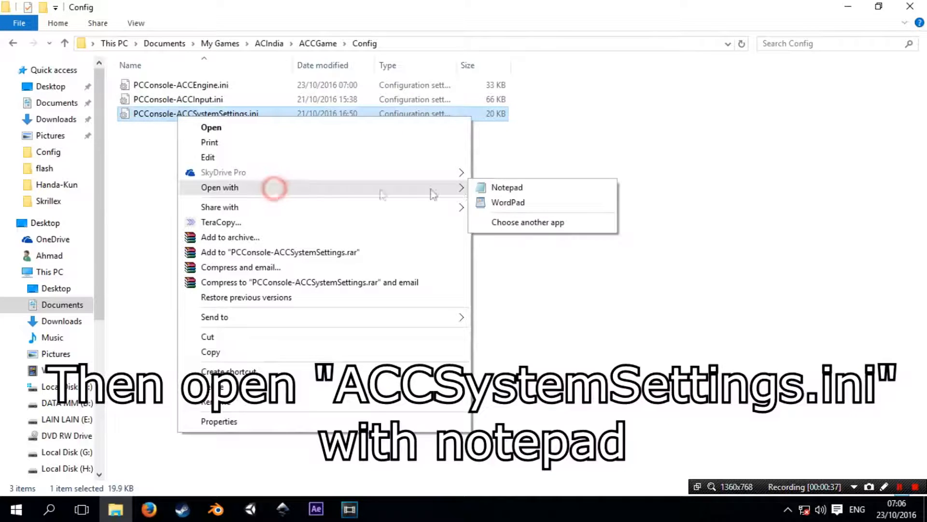
click(507, 186)
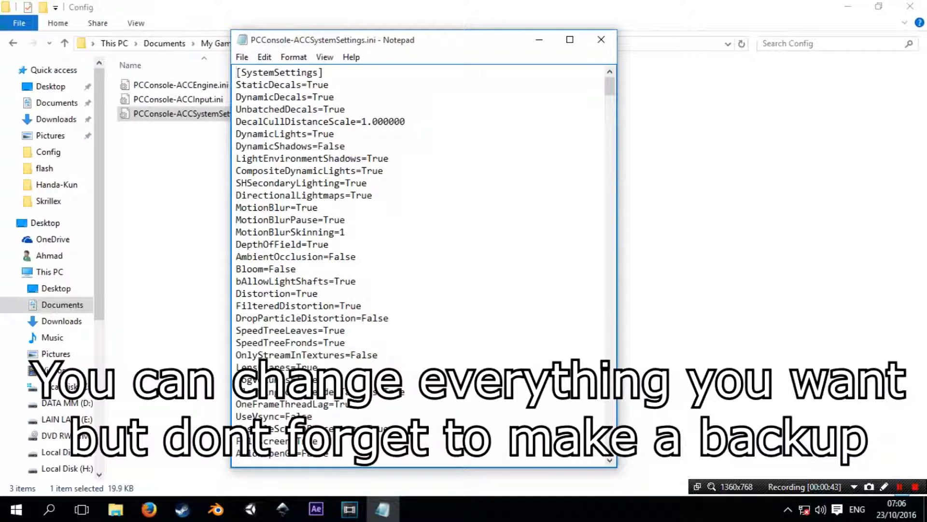
double_click(326, 133)
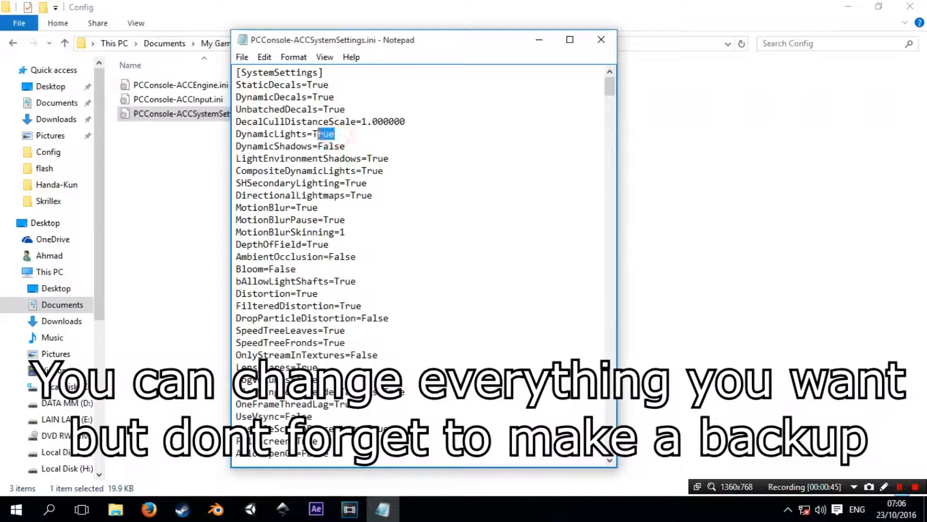
scroll(down, 3)
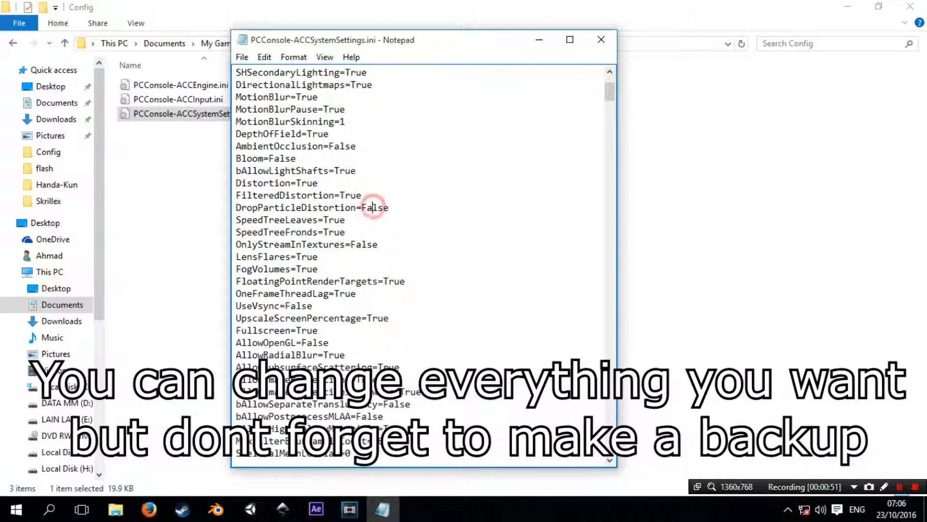
scroll(down, 3)
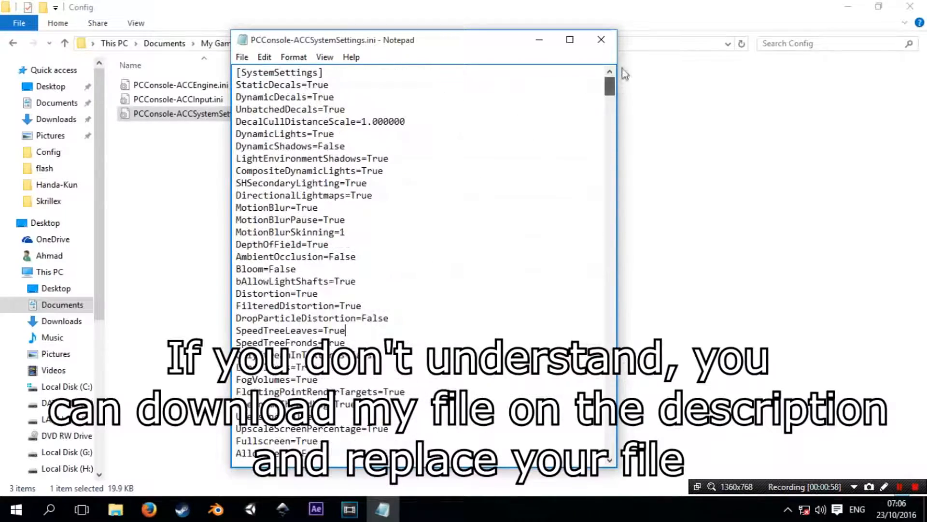
scroll(down, 3)
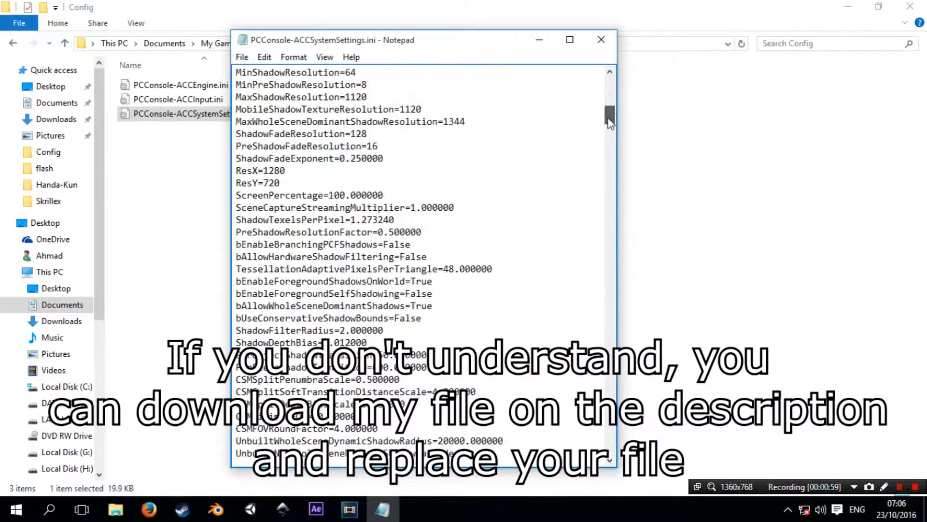
scroll(down, 3)
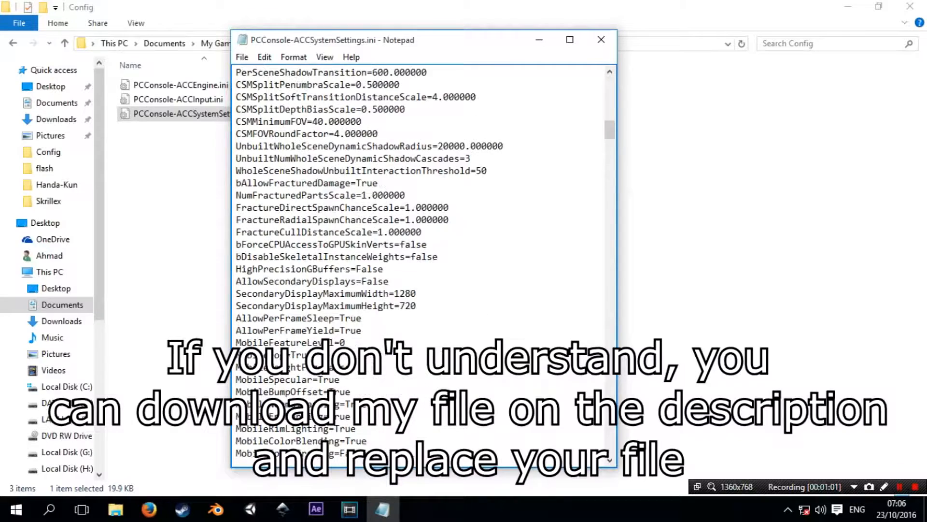
scroll(down, 3)
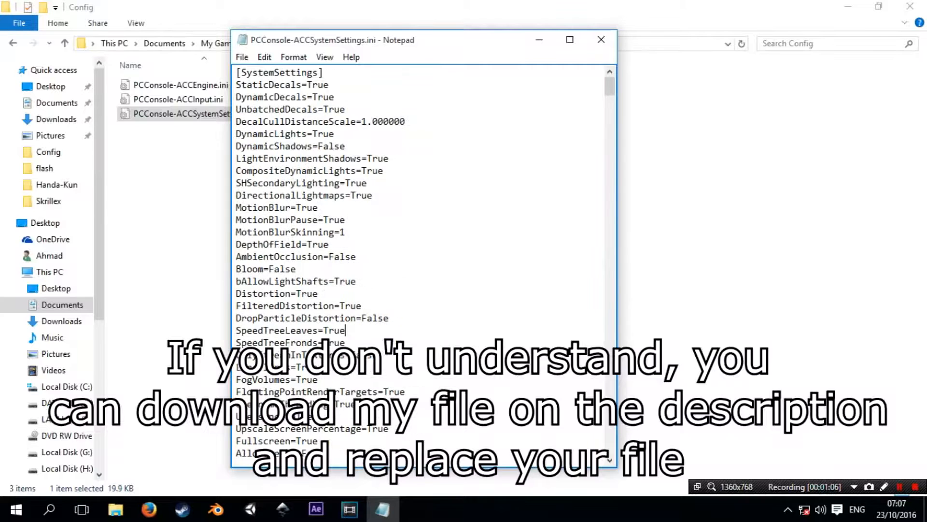
- Save the edited settings file and close Notepad, returning to the Config folder
click(241, 57)
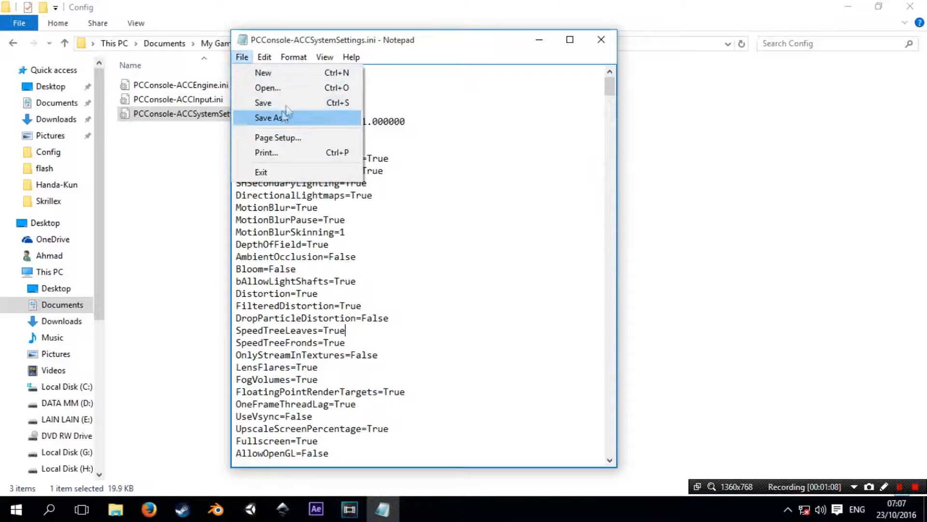
mouse_move(334, 126)
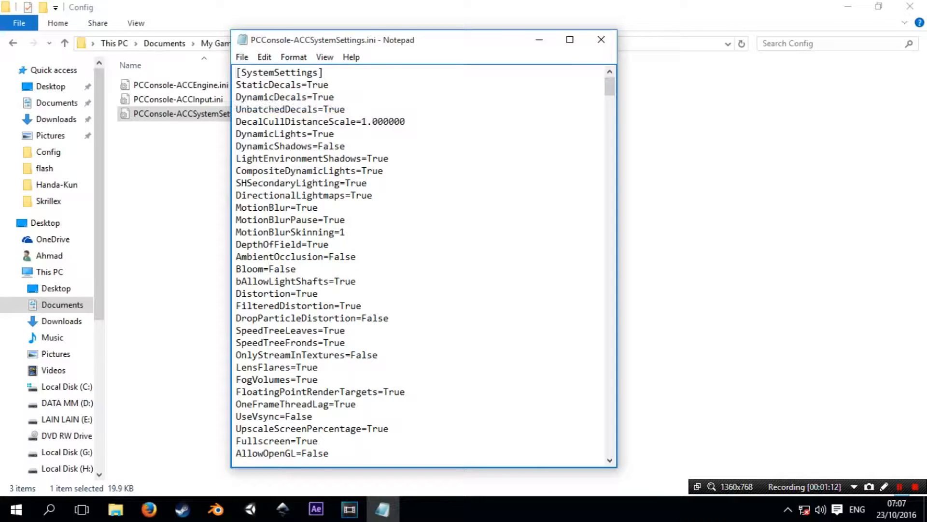
click(602, 40)
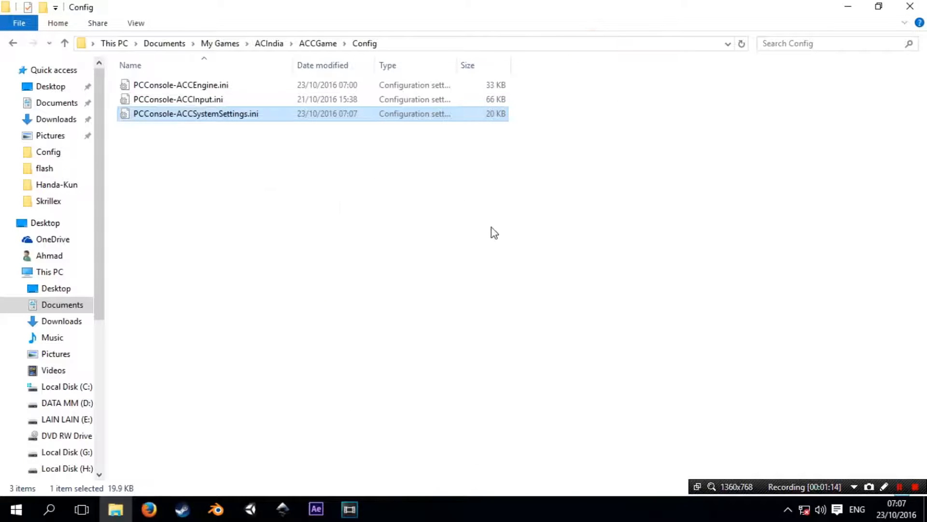